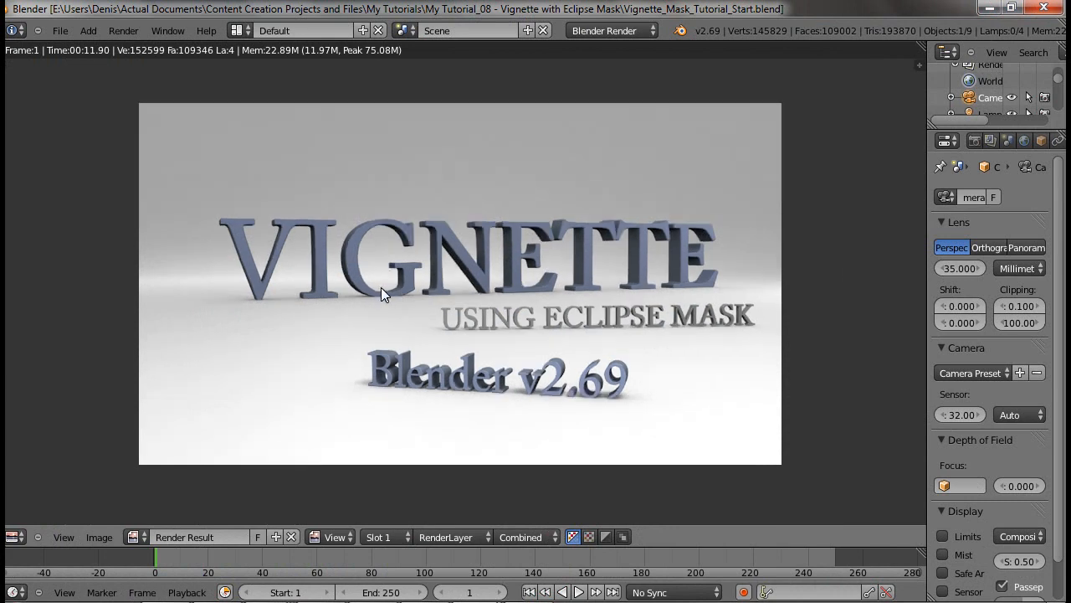
- Switch Blender to the Compositing workspace, showing Render Layers linked to Composite
left_click(240, 30)
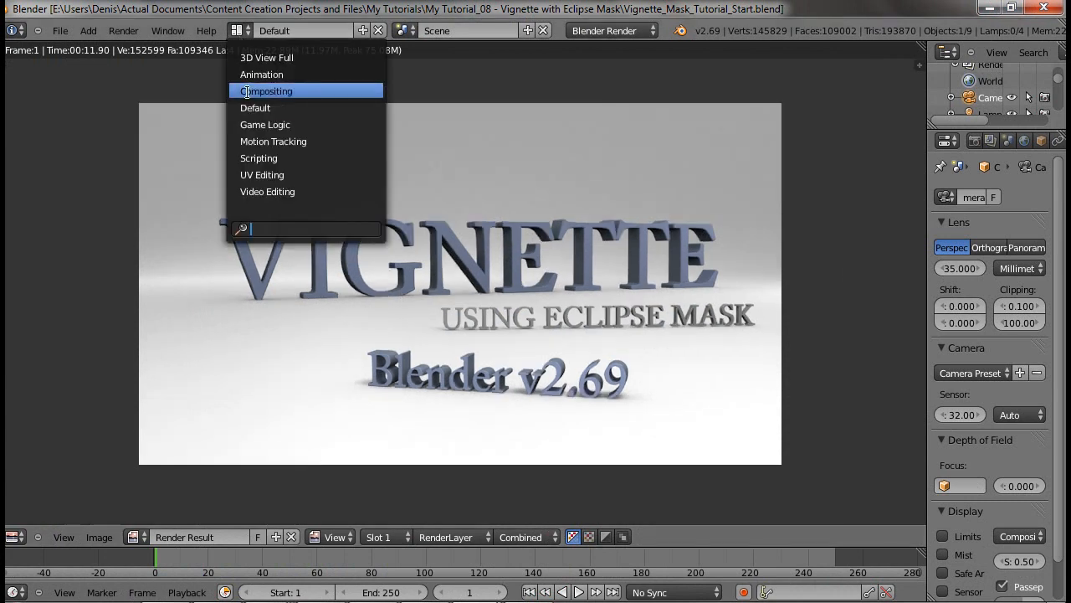
left_click(266, 91)
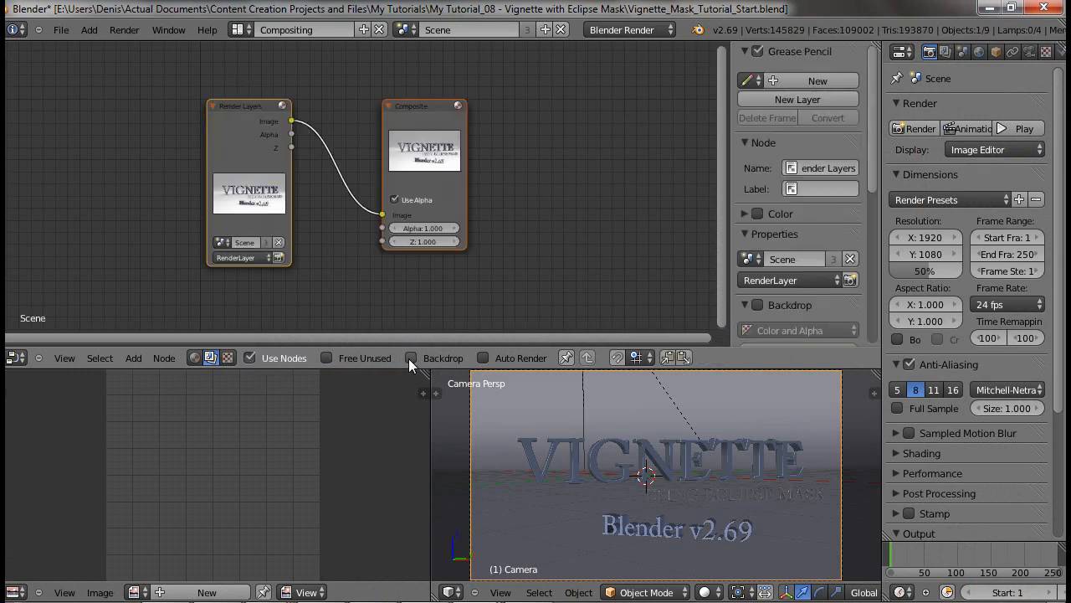
- Show the render as backdrop and feed the Render Layers image into a Viewer node
left_click(411, 357)
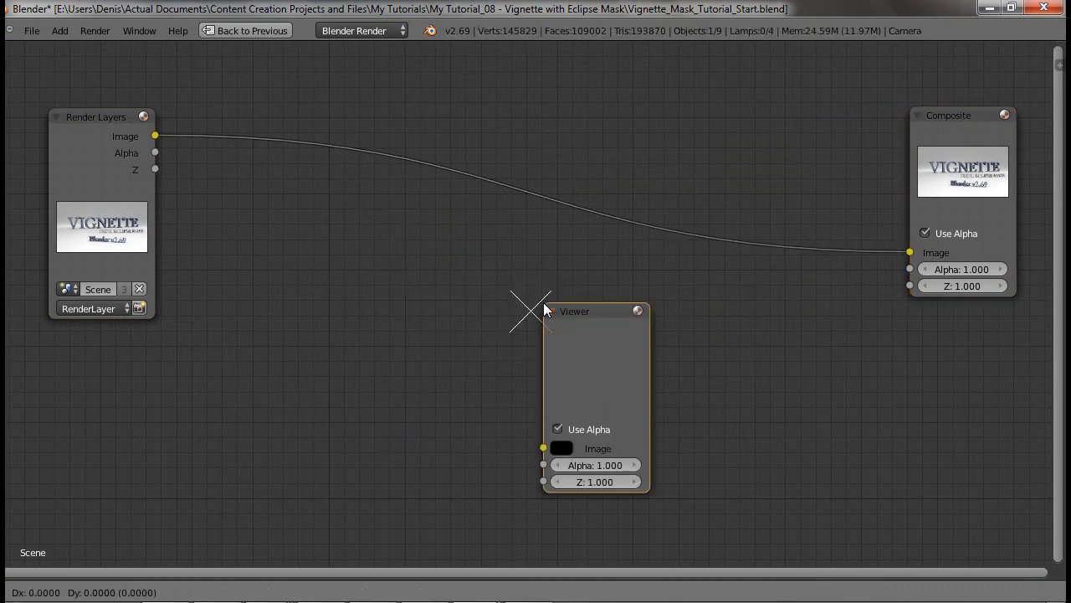
left_click_drag(594, 311, 967, 325)
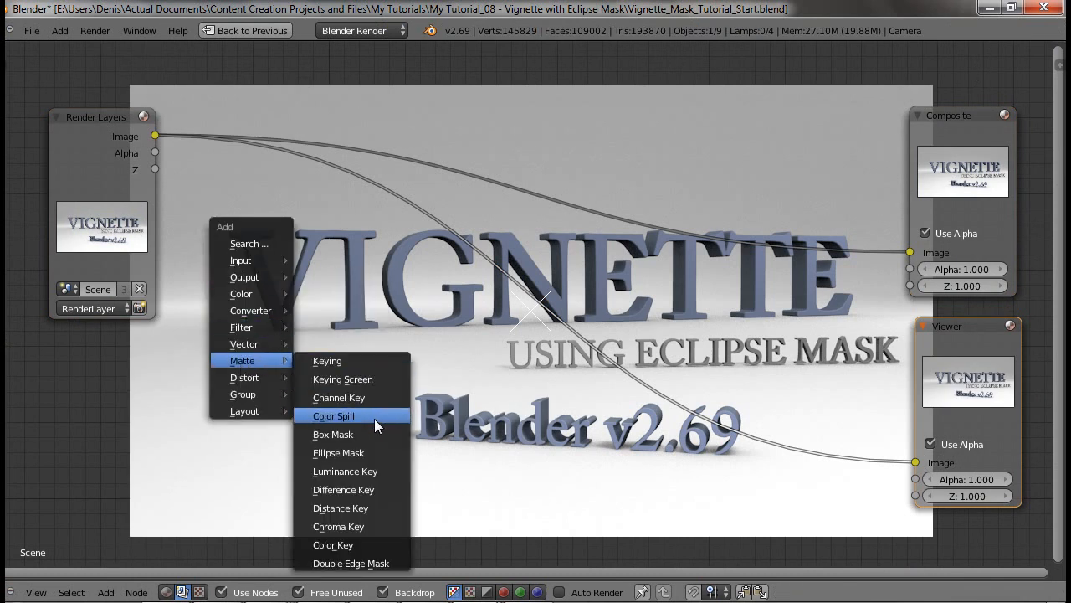
- Add an Ellipse Mask and a Mix node with its blend type set to Multiply
left_click(338, 452)
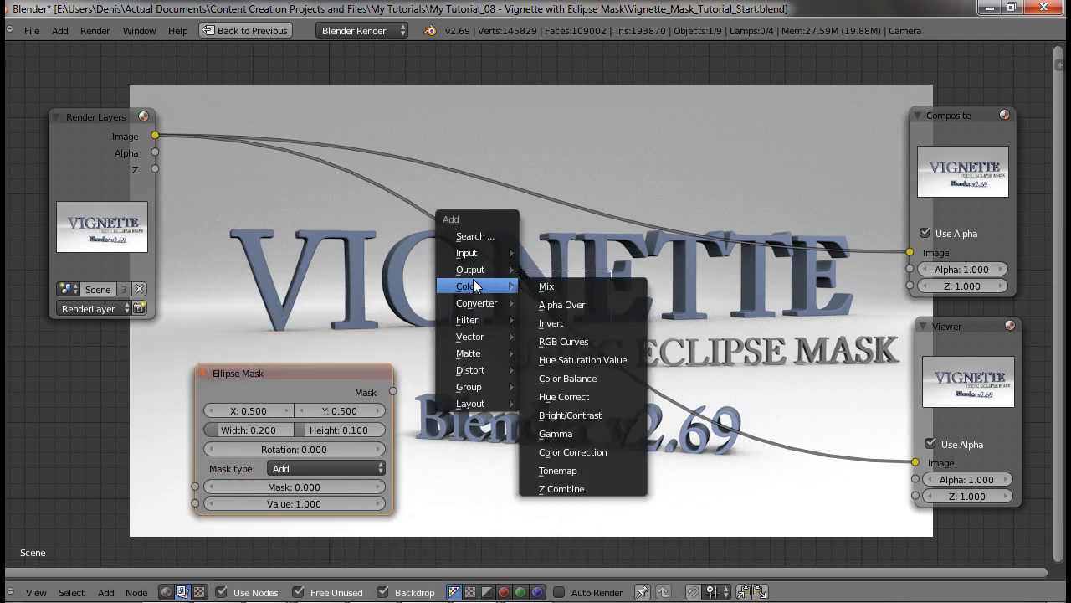
left_click(547, 286)
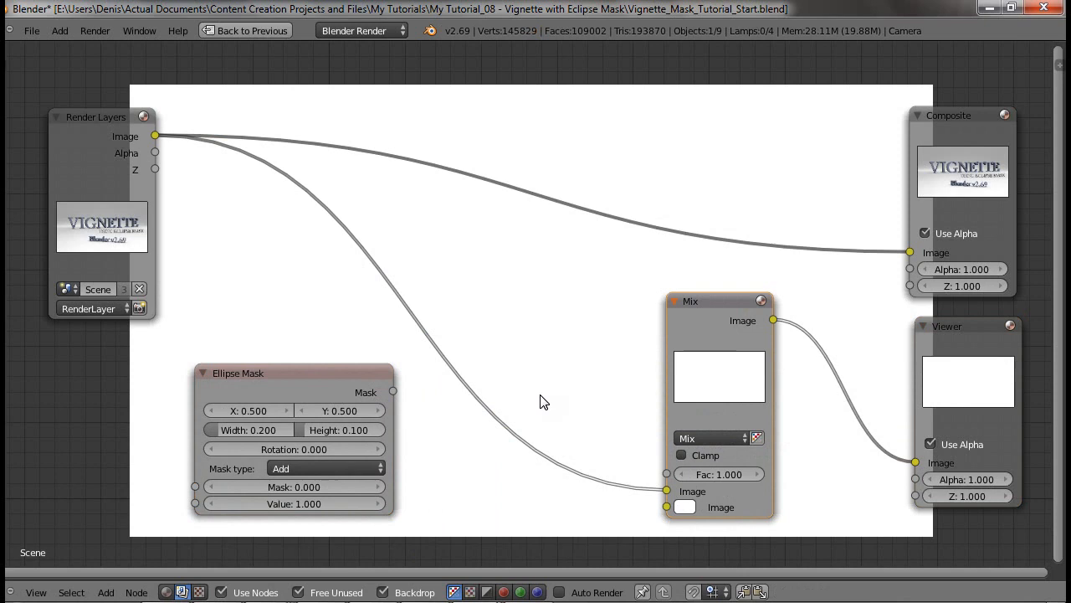
left_click(712, 437)
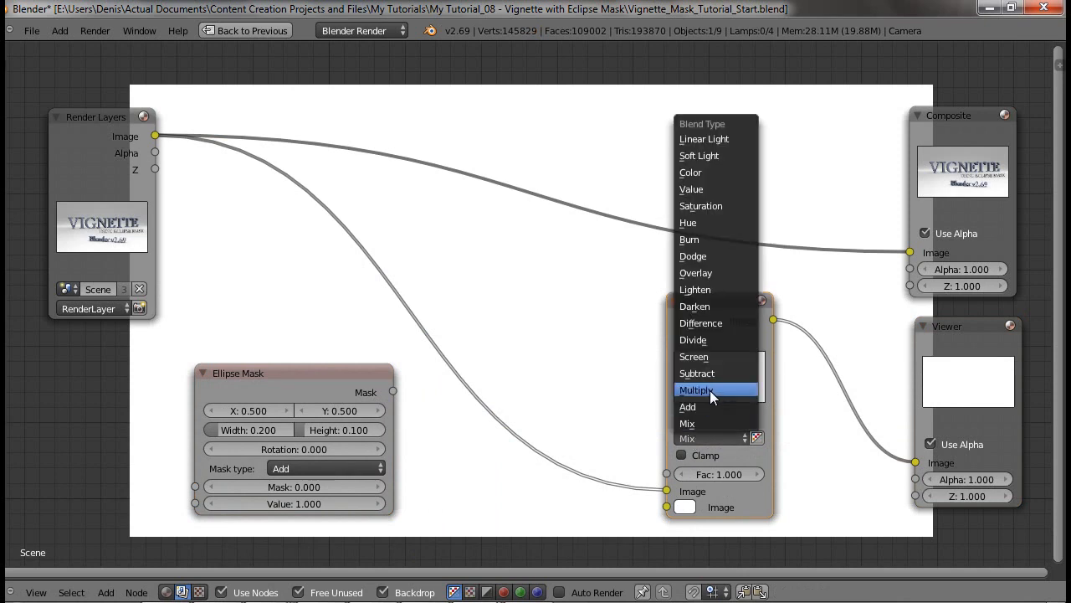
left_click(696, 389)
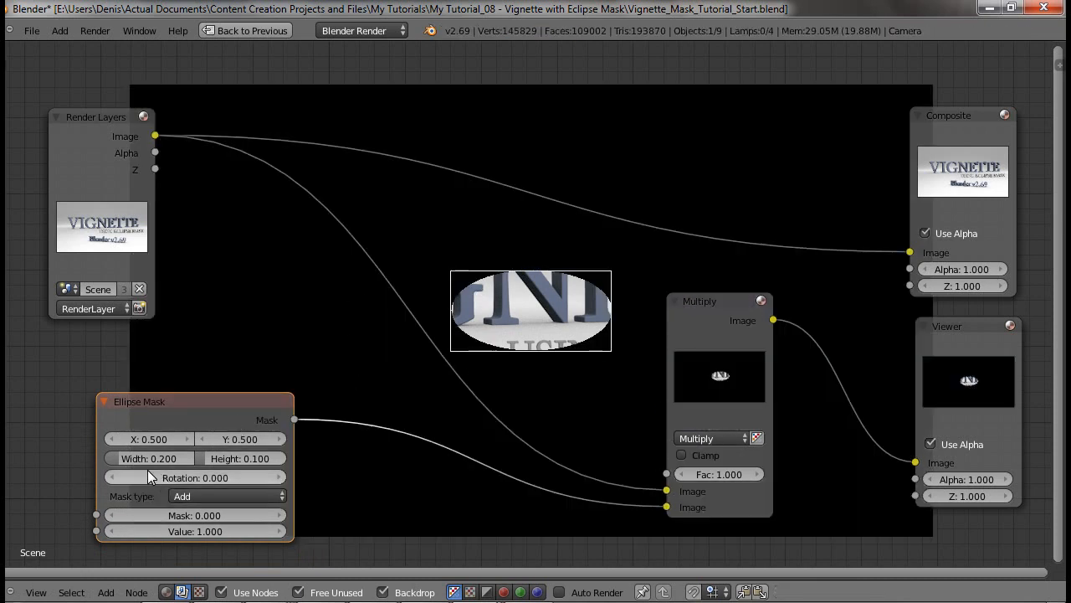
- Resize the Ellipse Mask to width 1.000 and height 0.563
left_click(149, 457)
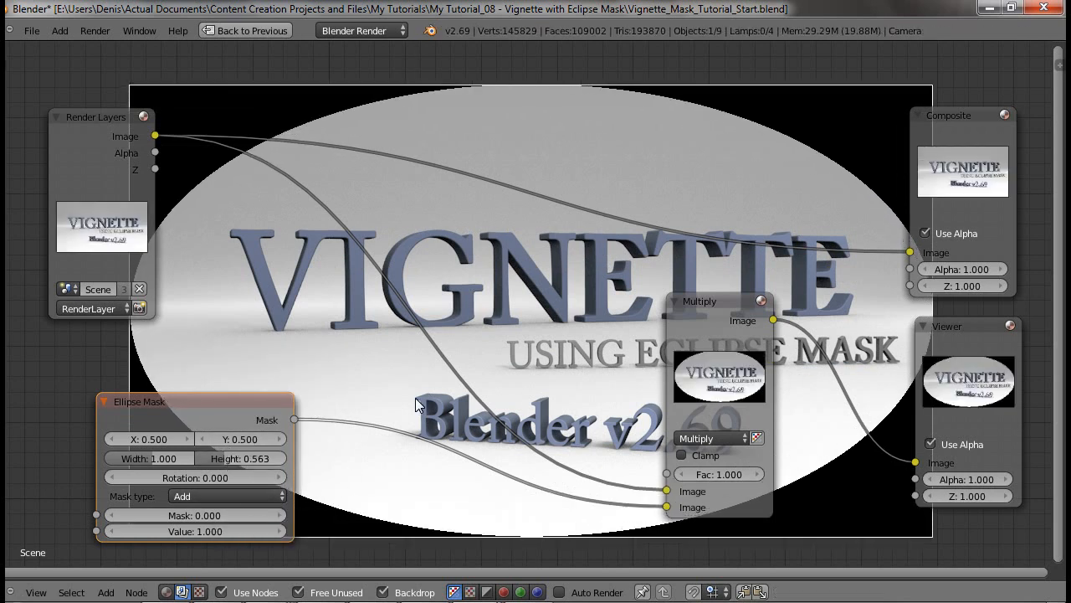
mouse_move(255, 469)
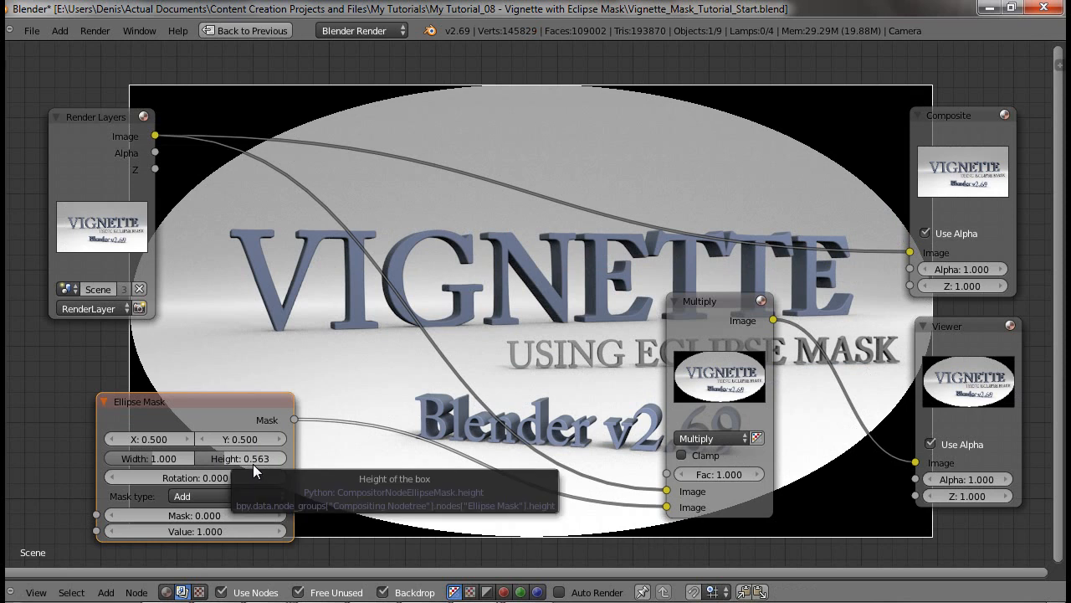
mouse_move(452, 410)
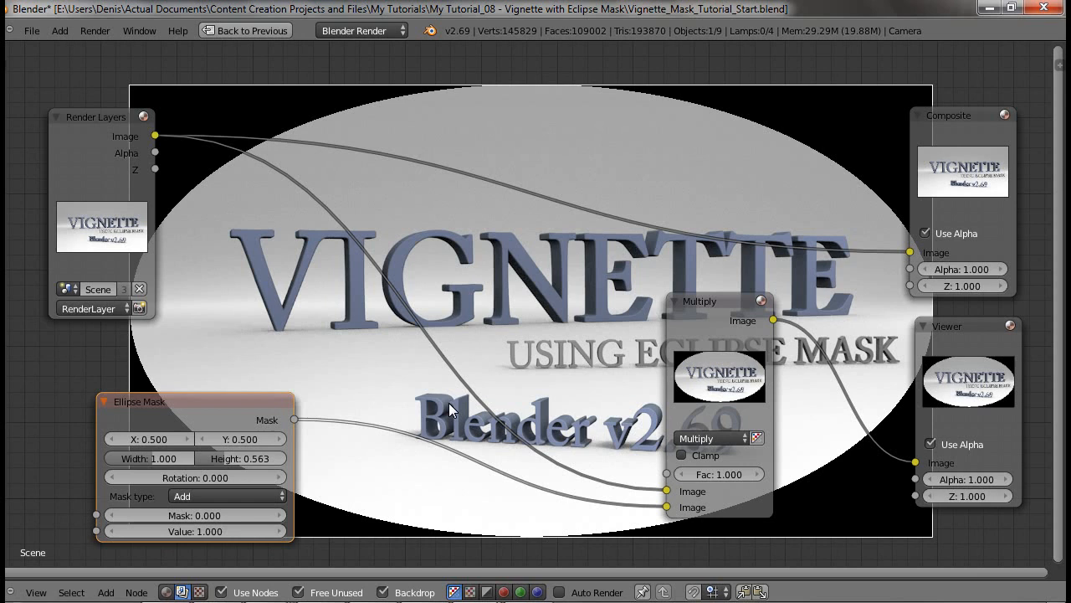
mouse_move(682, 294)
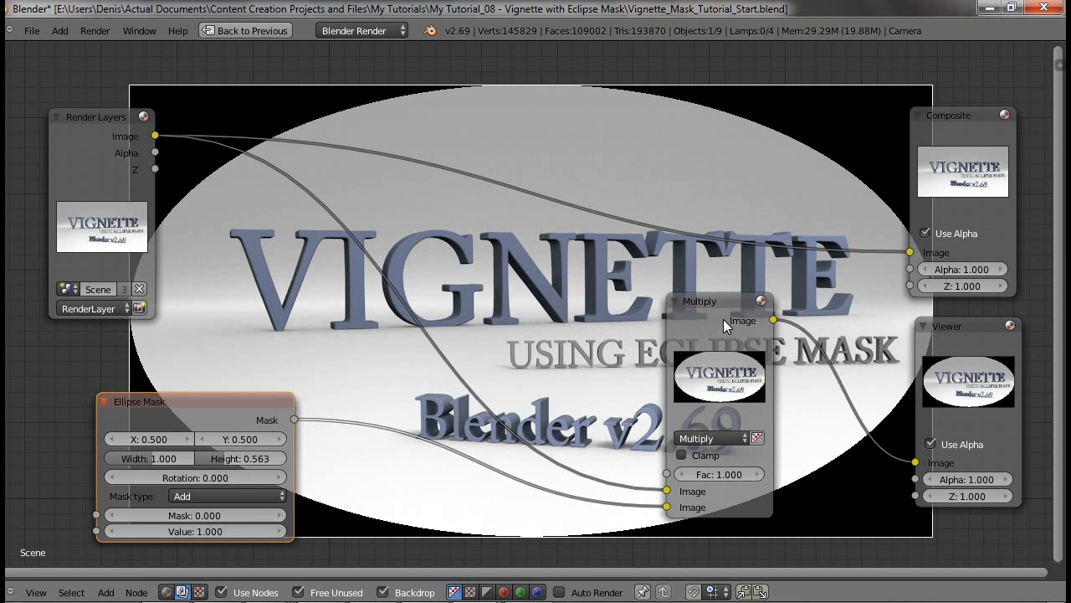
mouse_move(511, 343)
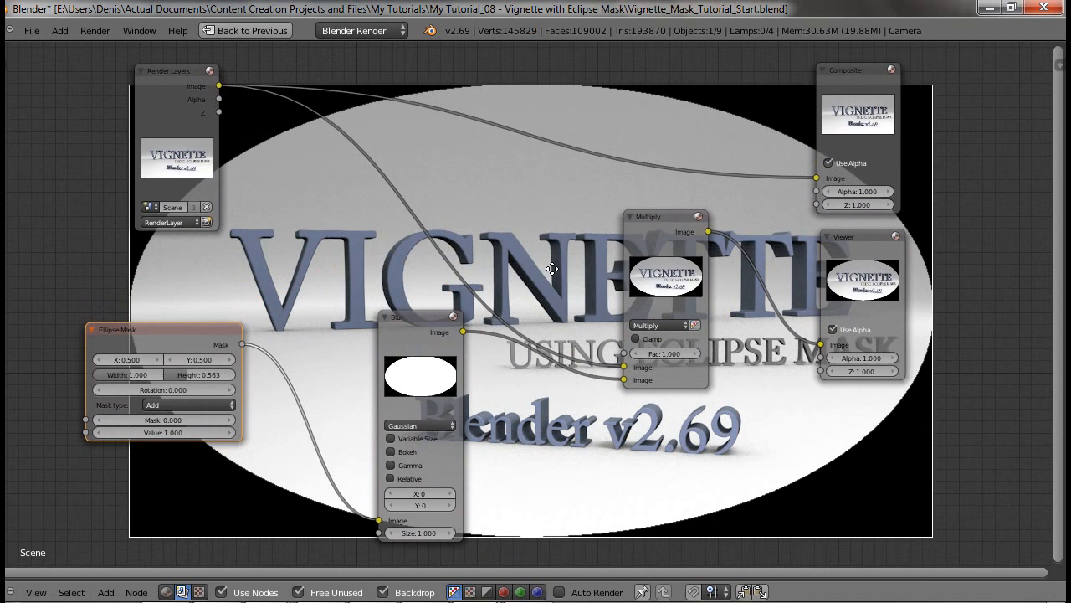
- Make the Blur node a relative Fast Gaussian and lower the Multiply factor to 0.800
left_click(419, 426)
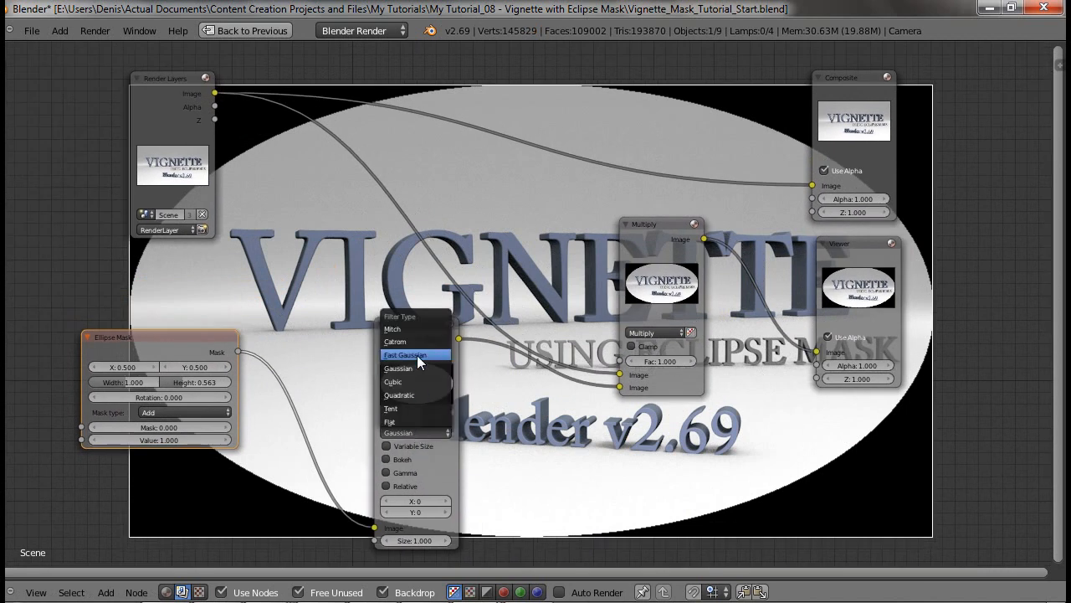
left_click(405, 354)
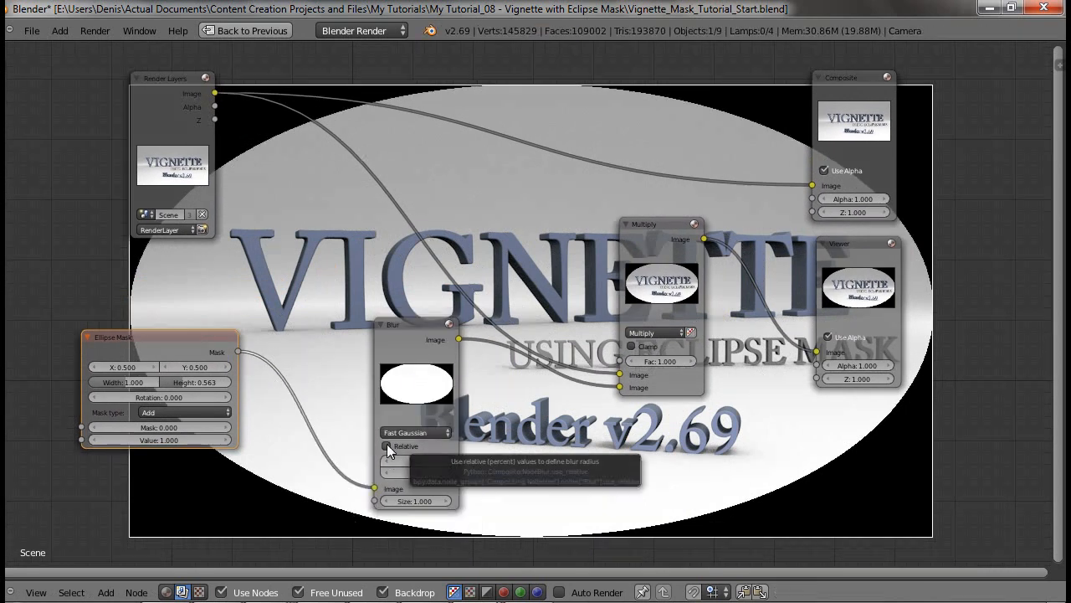
left_click(387, 446)
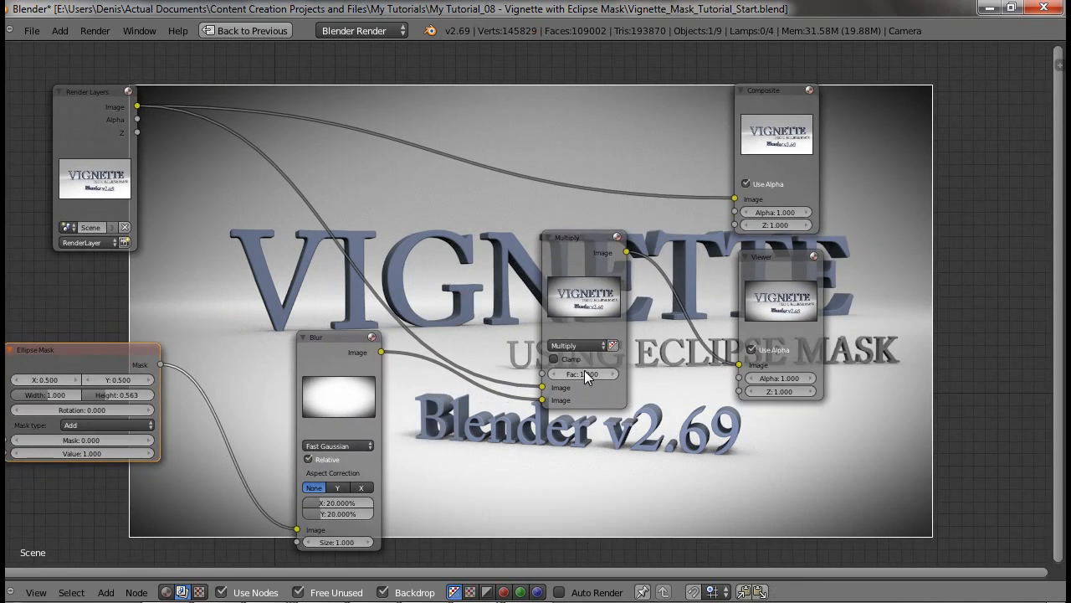
left_click(584, 373)
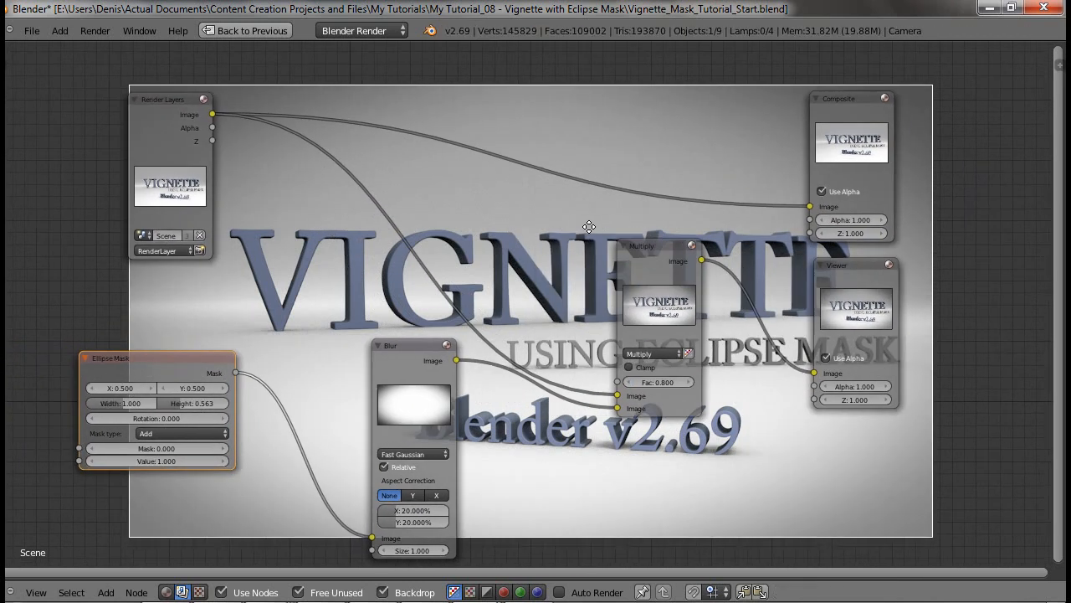
left_click_drag(589, 226, 528, 231)
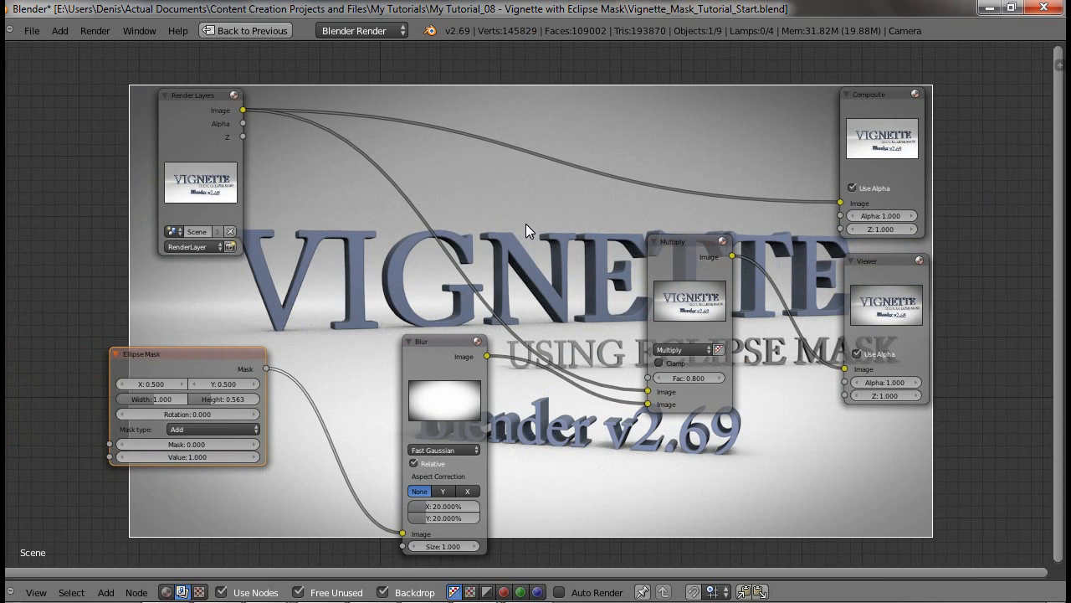
mouse_move(382, 373)
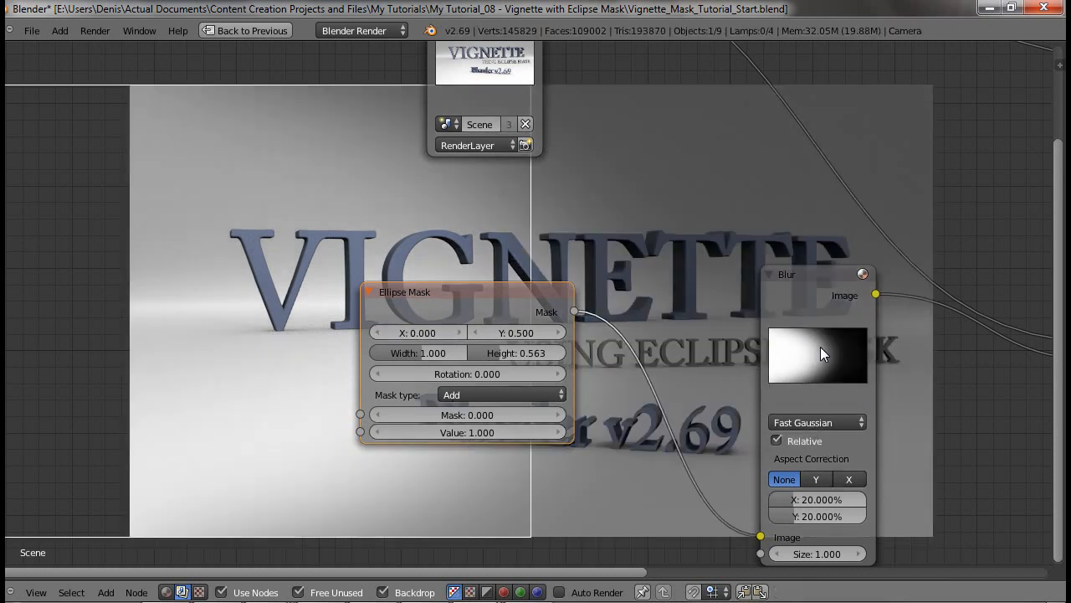
mouse_move(816, 350)
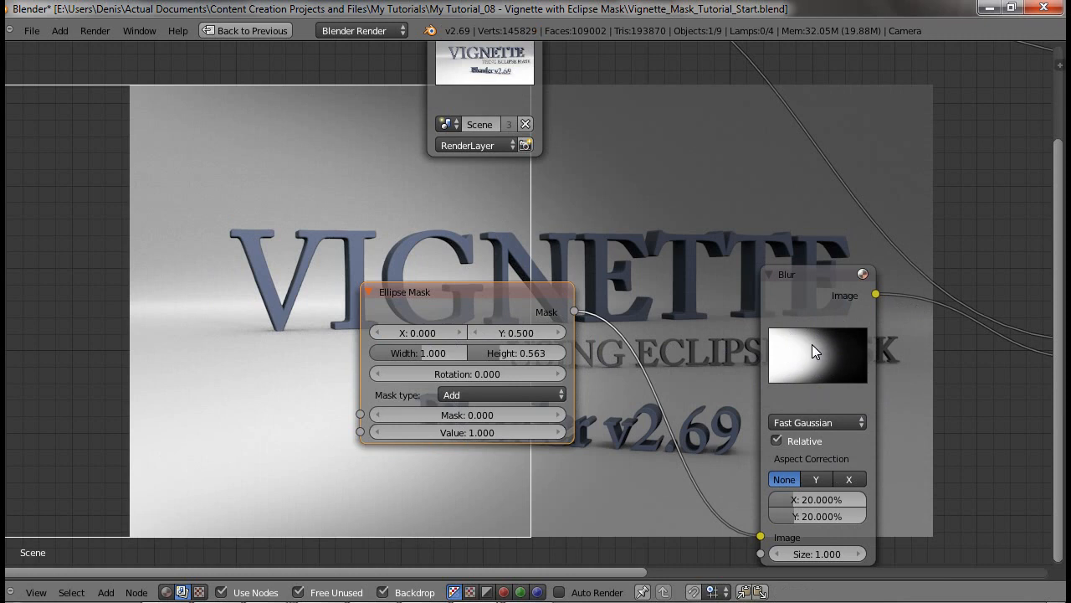
mouse_move(715, 366)
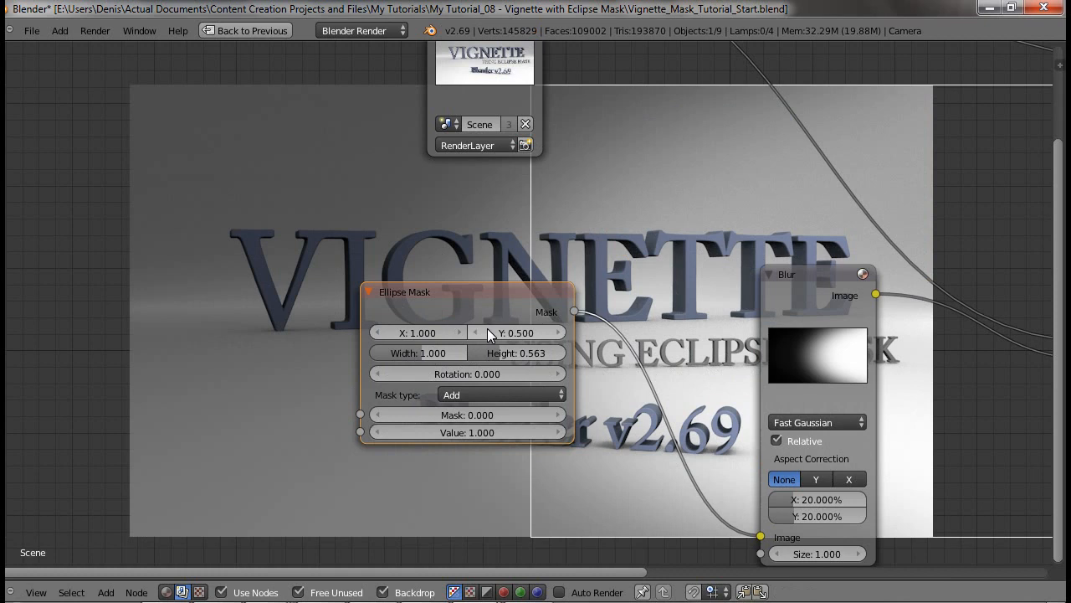
- Move the Ellipse Mask centre to X 1.000 and Y 1.000
left_click_drag(517, 333, 517, 332)
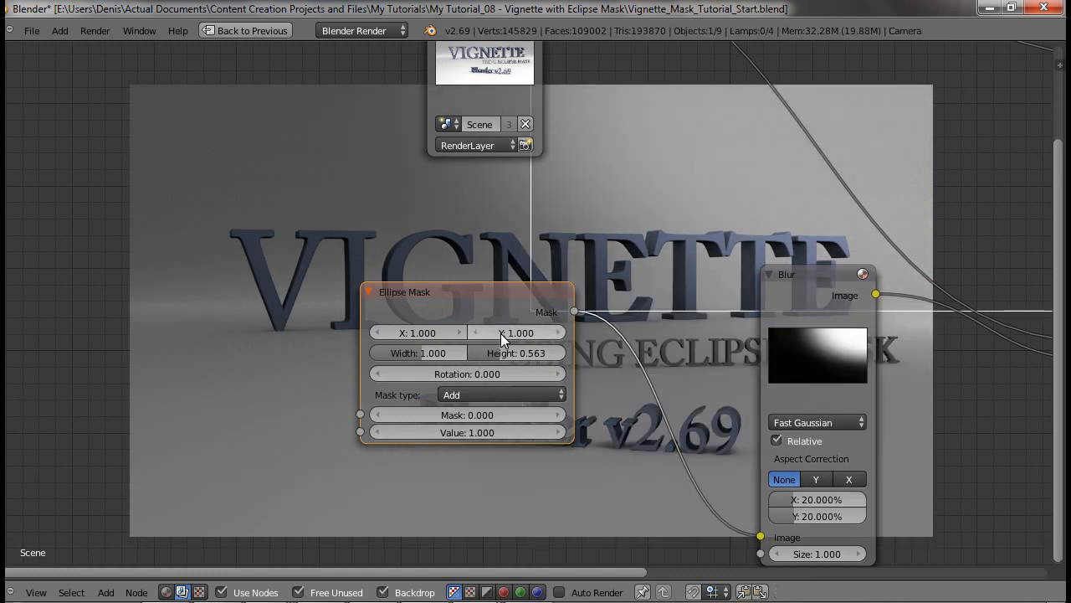
left_click(418, 332)
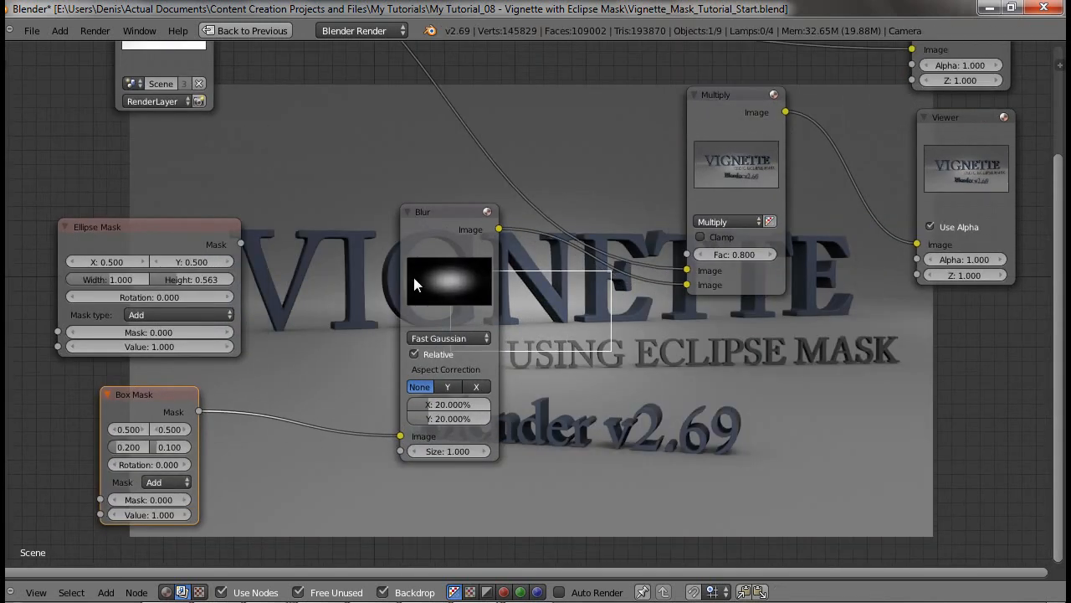
mouse_move(465, 299)
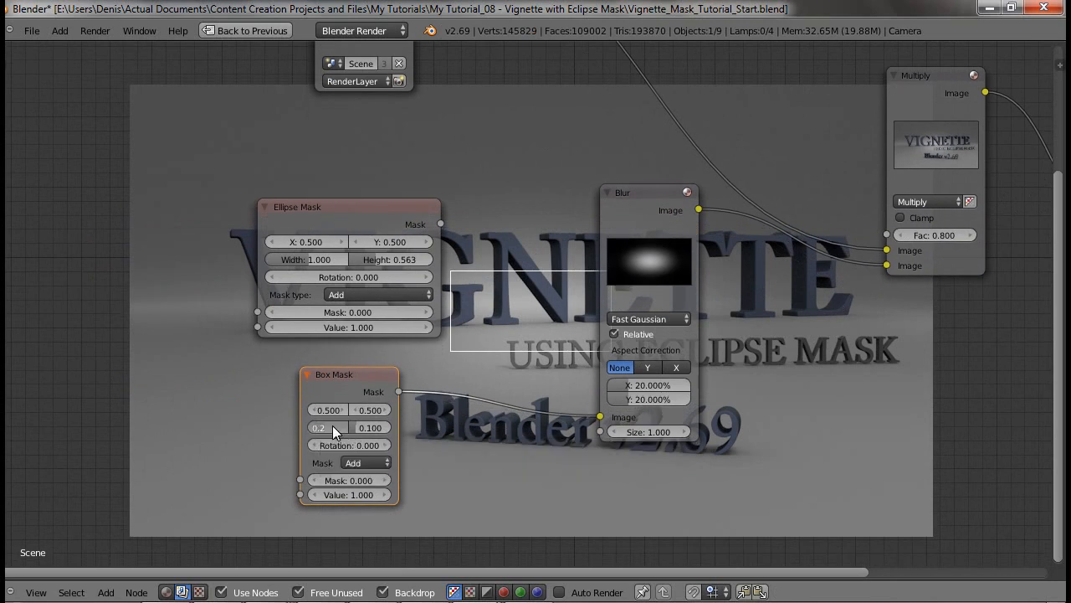
- Set the Box Mask width to 1.000 and its height to 0.566
type("1.000")
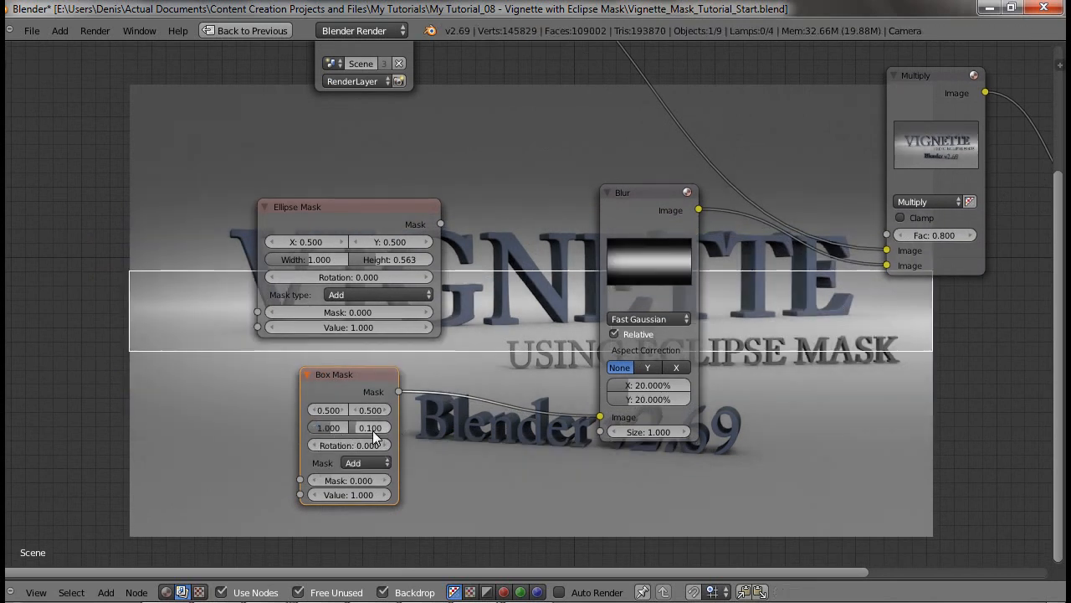
left_click(370, 427)
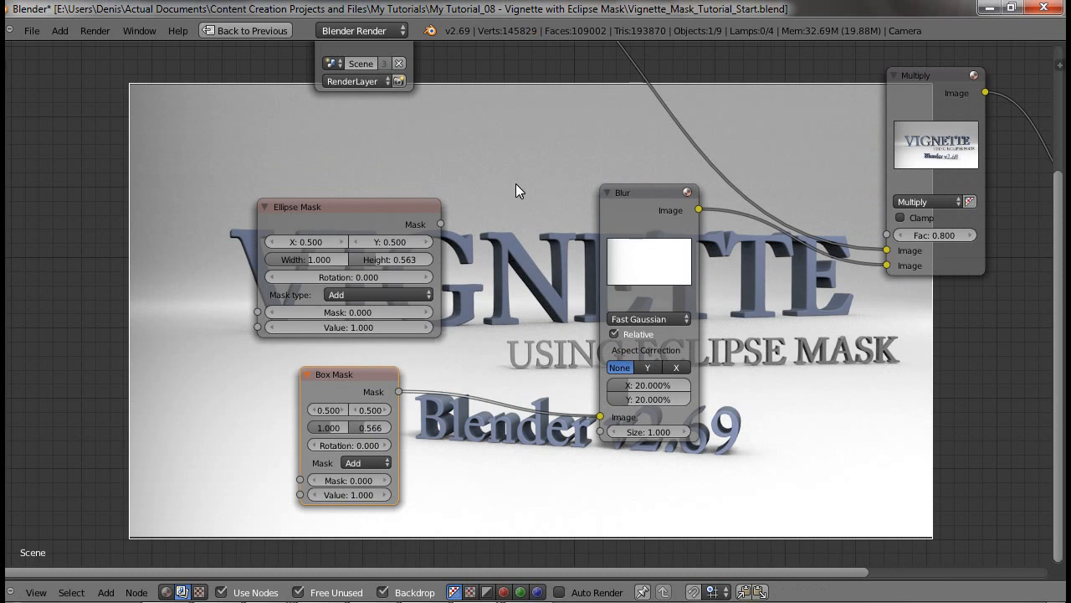
mouse_move(135, 99)
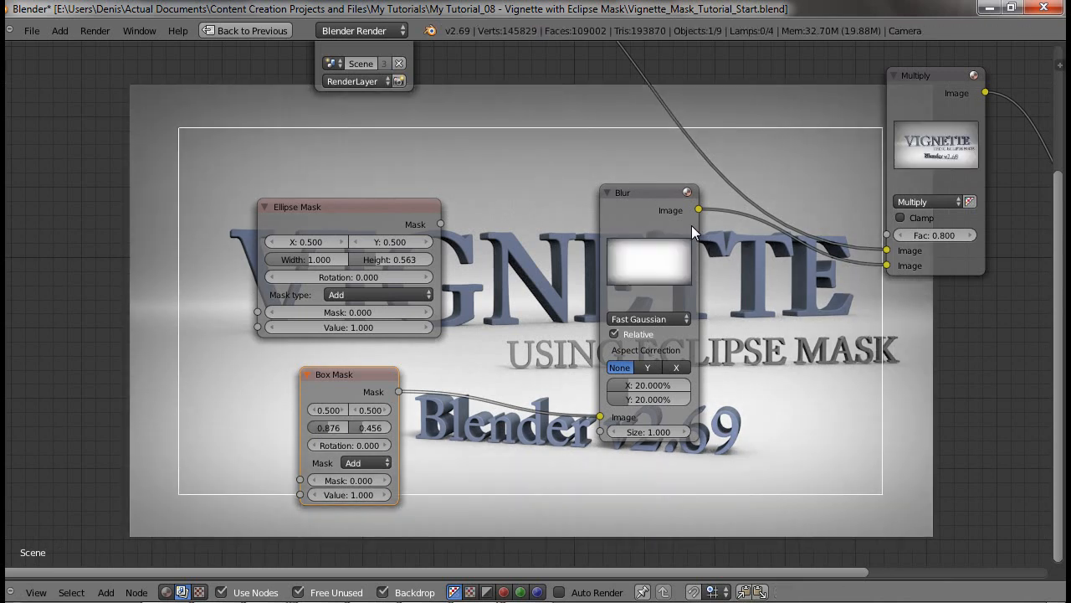
mouse_move(688, 269)
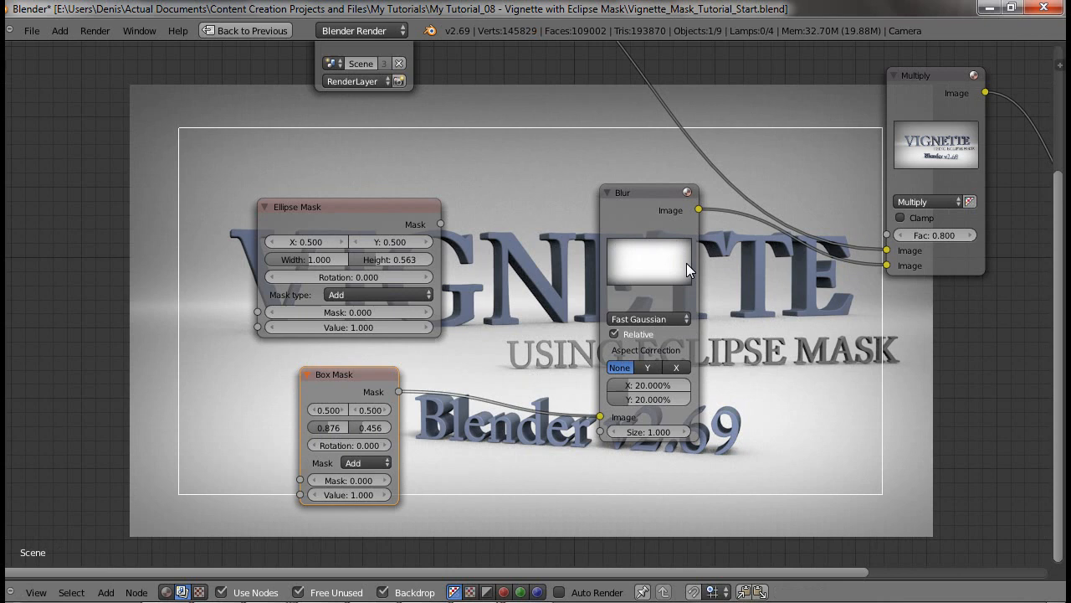
mouse_move(685, 257)
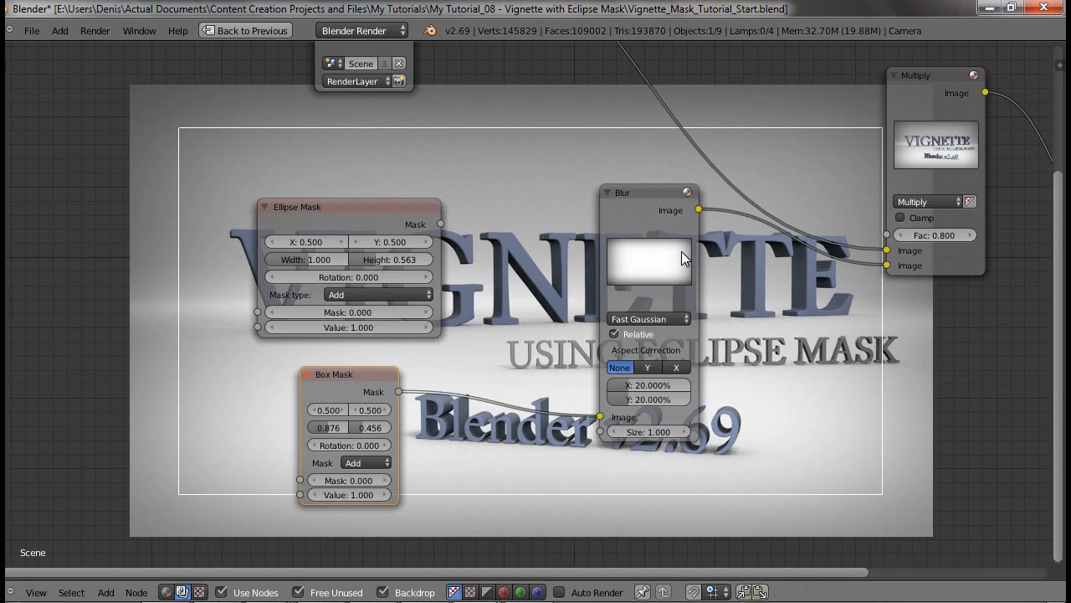
mouse_move(441, 225)
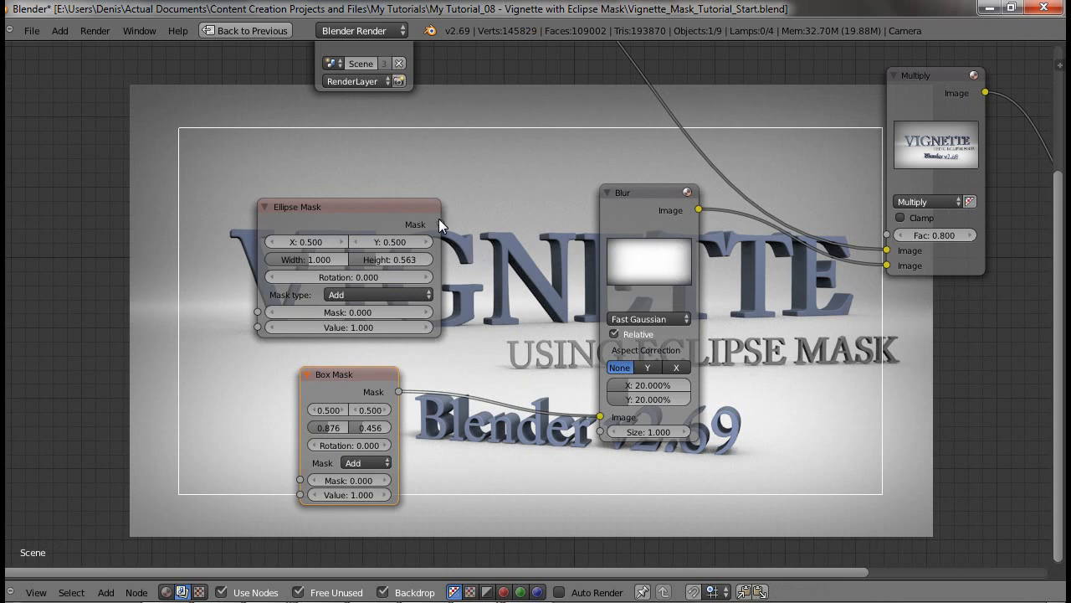